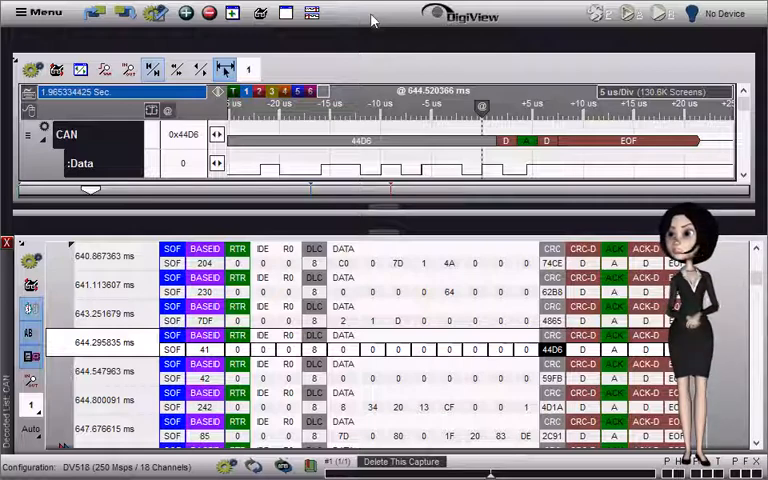
pyautogui.moveTo(96, 132)
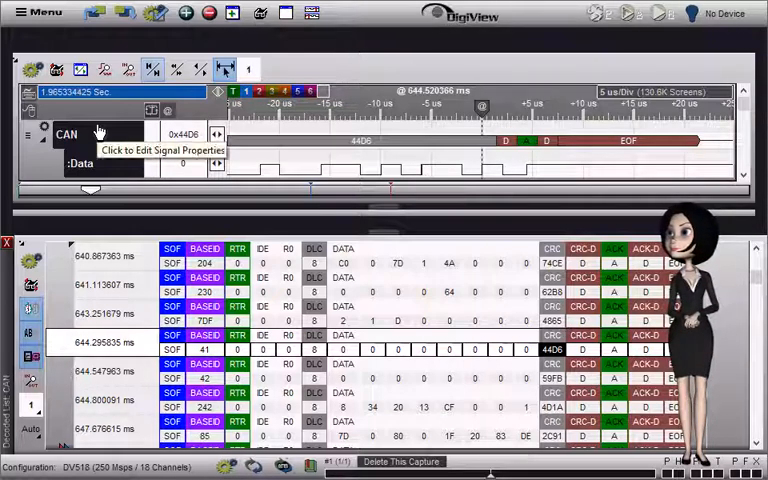
# Bring up Edit Signal Properties for the CAN signal from its label.
pyautogui.click(150, 150)
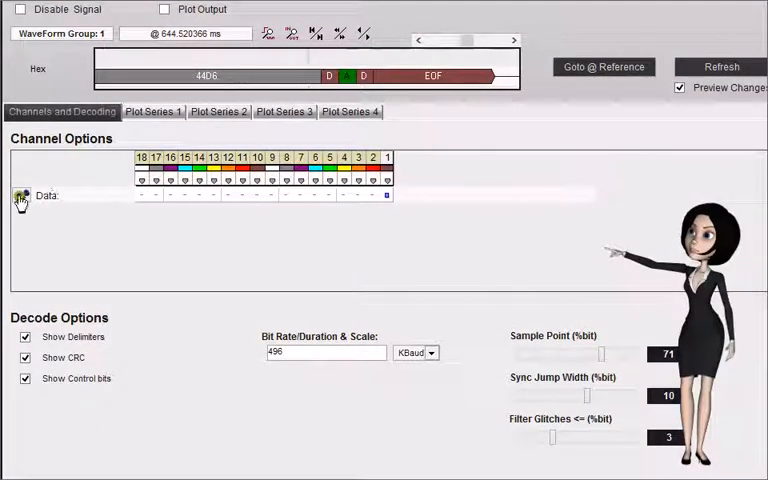
# Toggle delimiters, CRC and control bits in the Data channel, leaving all three shown in the decode preview.
pyautogui.click(20, 196)
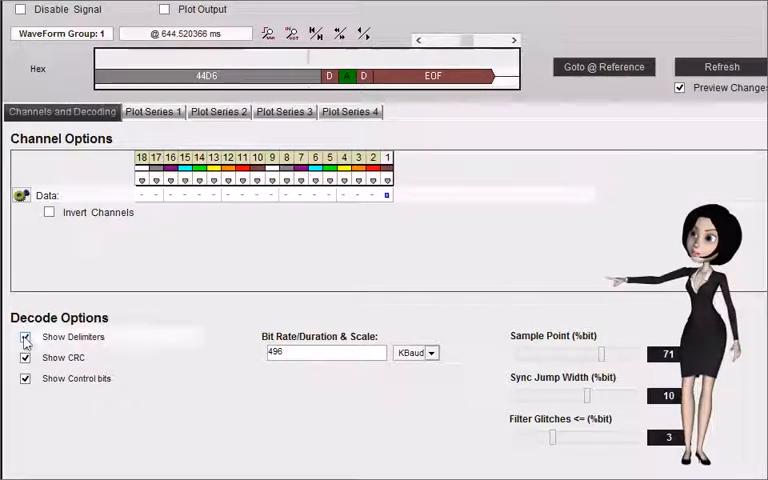
pyautogui.click(24, 336)
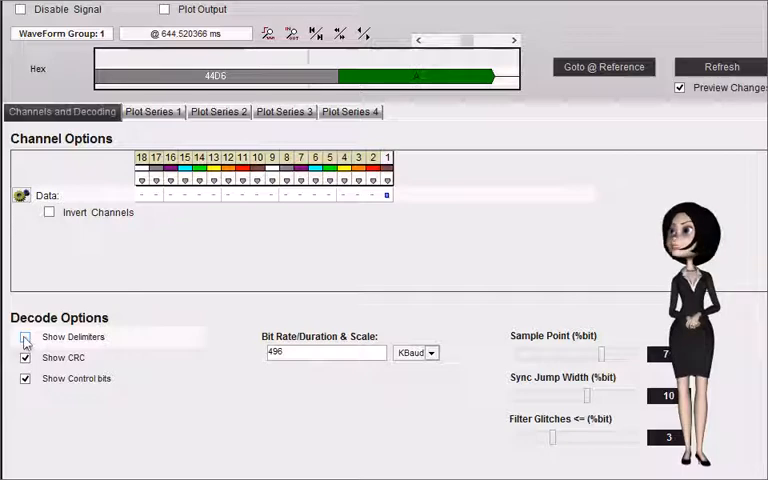
pyautogui.click(24, 336)
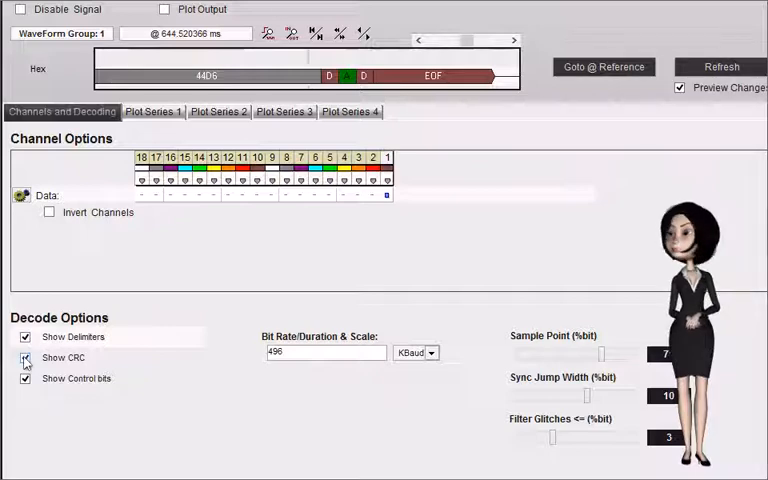
pyautogui.click(24, 360)
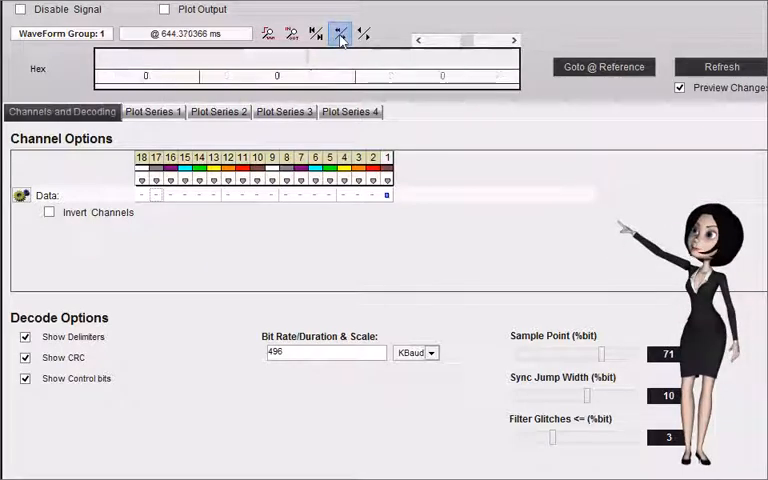
pyautogui.click(340, 32)
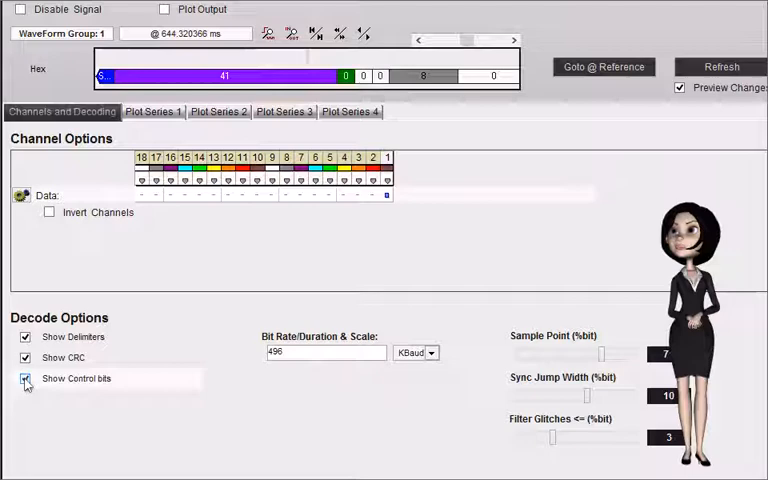
pyautogui.click(24, 378)
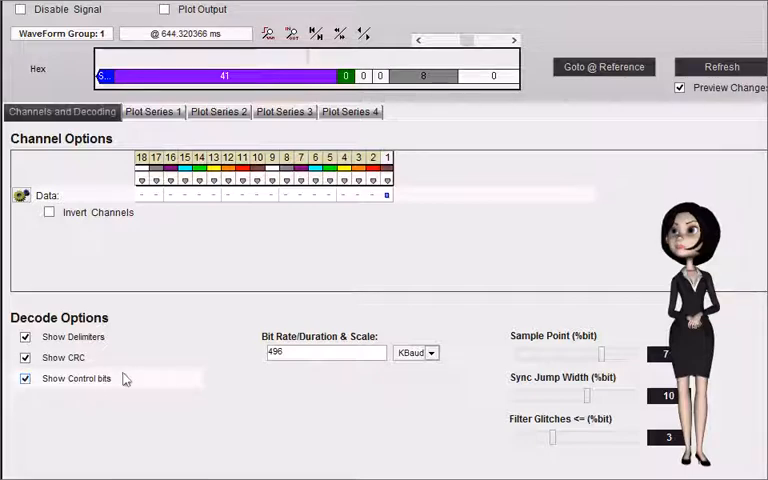
pyautogui.click(324, 352)
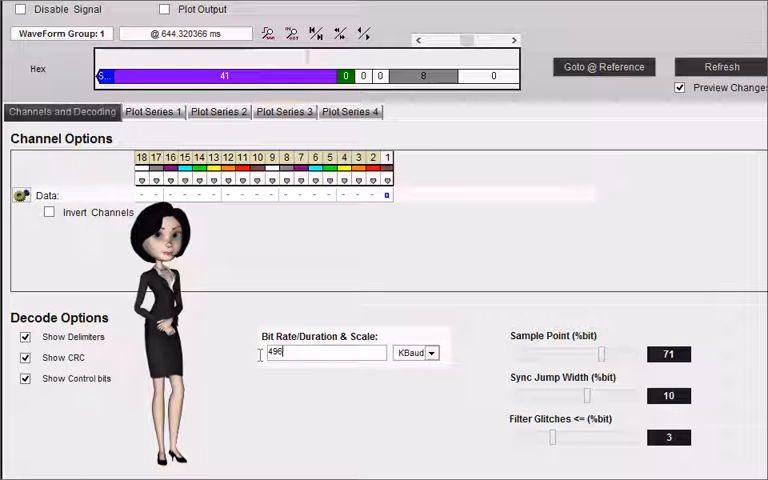
pyautogui.click(432, 352)
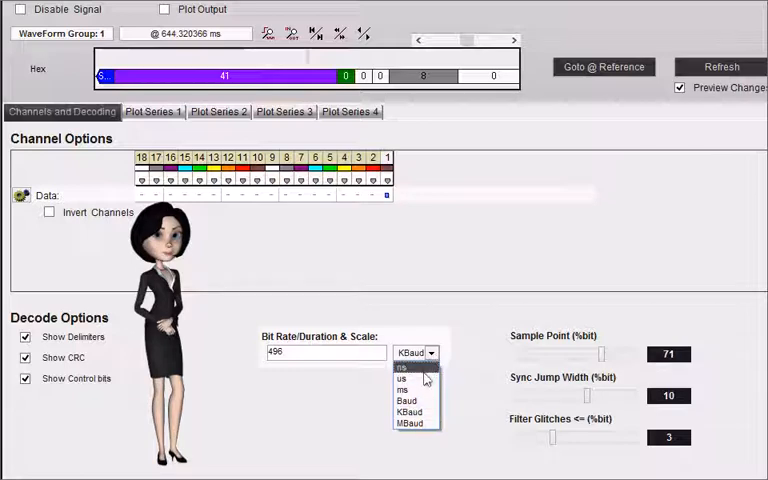
pyautogui.click(404, 376)
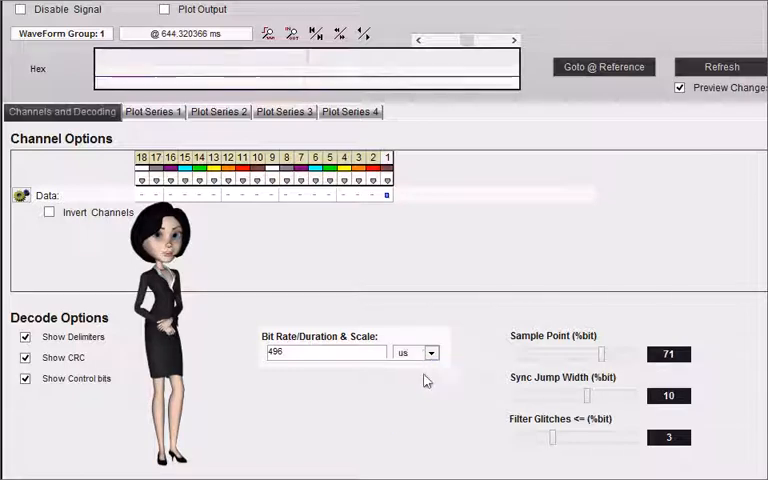
pyautogui.click(428, 352)
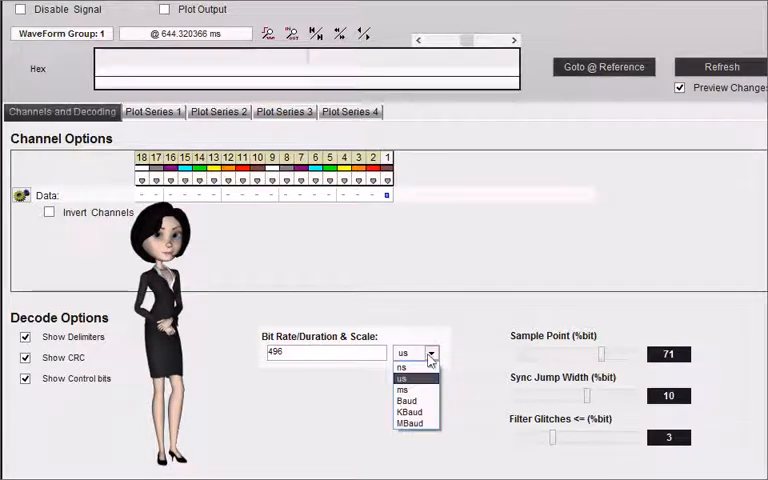
pyautogui.click(408, 400)
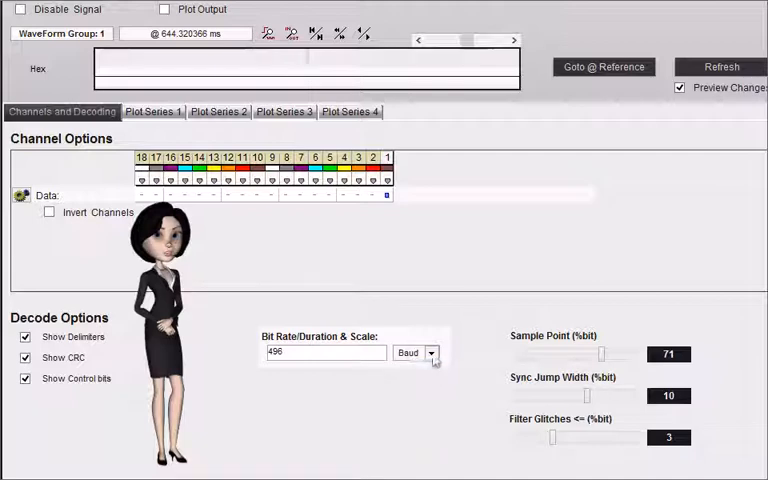
pyautogui.click(432, 352)
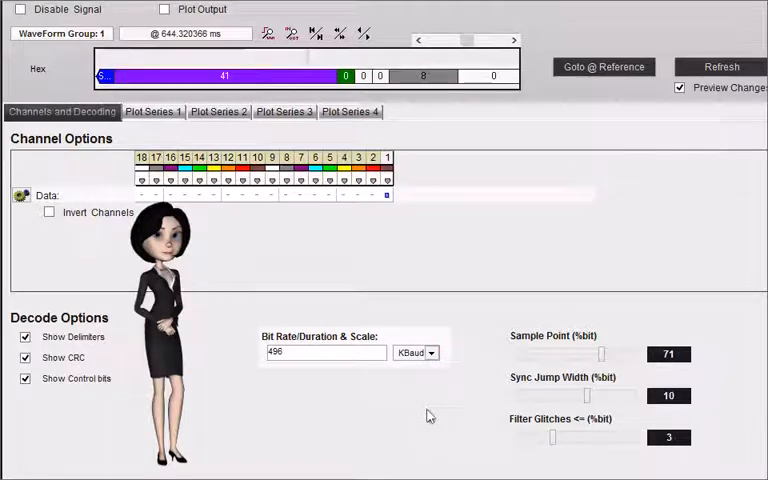
pyautogui.click(430, 352)
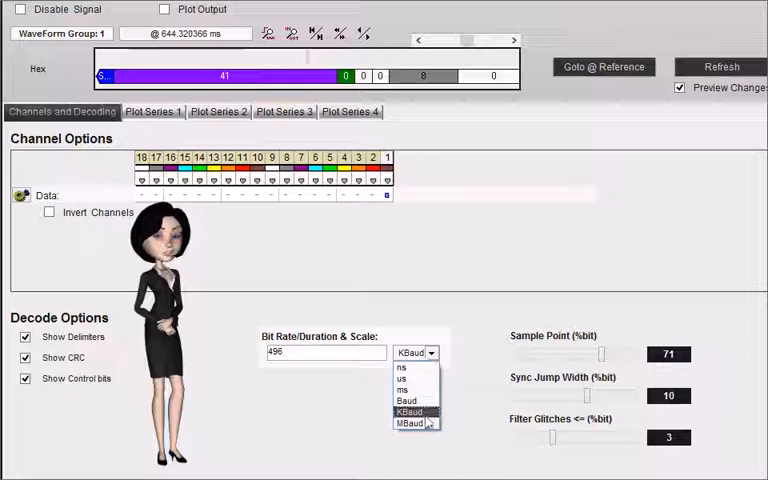
pyautogui.click(412, 424)
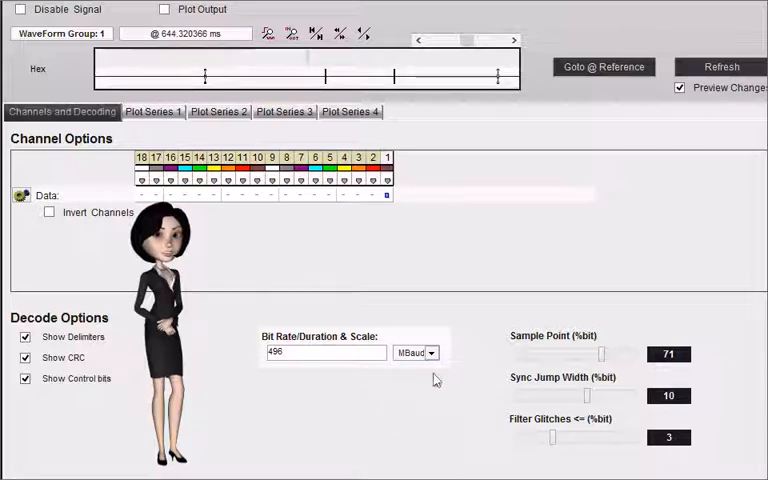
pyautogui.click(430, 352)
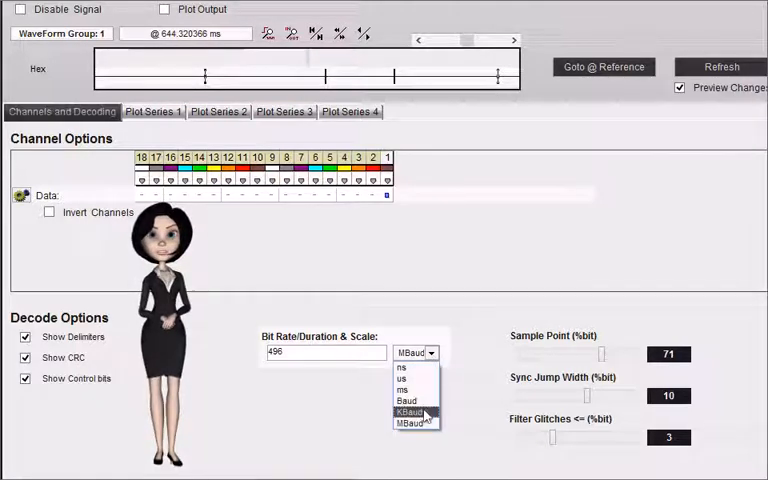
pyautogui.click(410, 410)
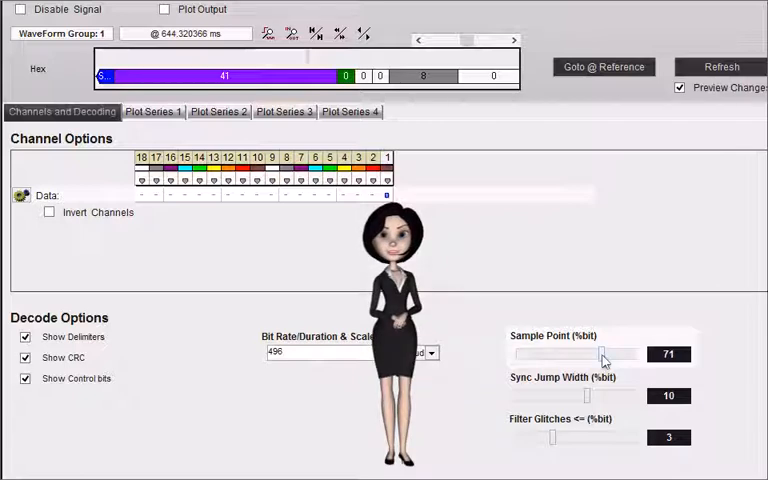
# Sweep the Sample Point slider between 22% and 81% and settle it at 62%.
pyautogui.moveTo(604, 354); pyautogui.dragTo(586, 354)
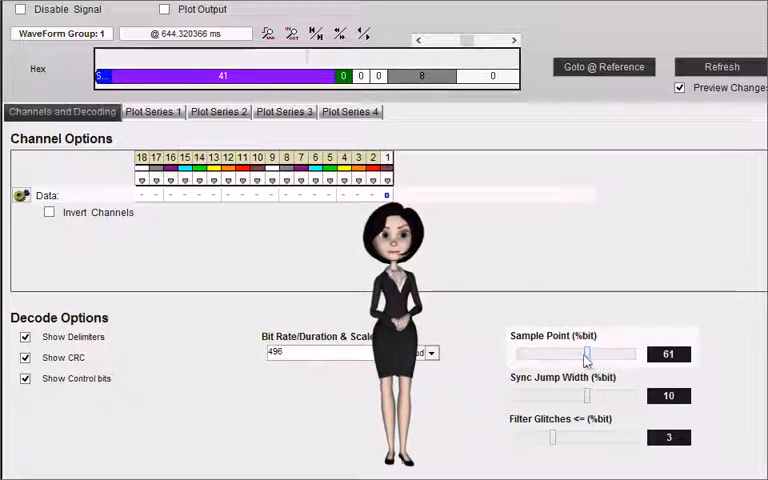
pyautogui.moveTo(584, 354); pyautogui.dragTo(542, 354)
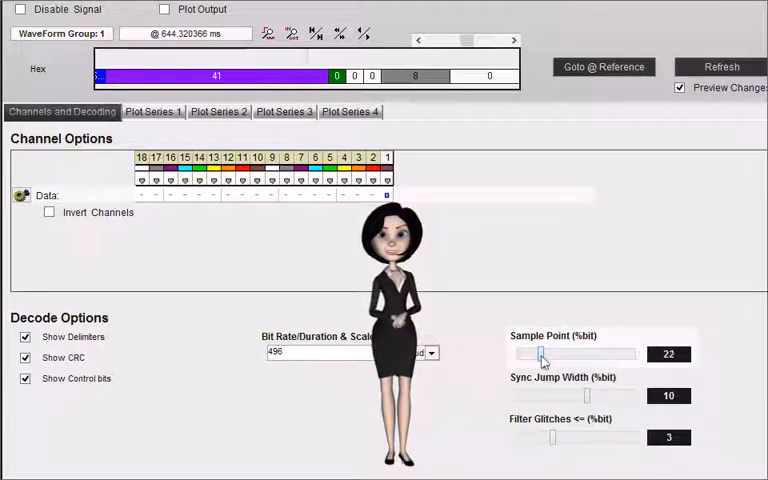
pyautogui.moveTo(544, 352); pyautogui.dragTo(604, 352)
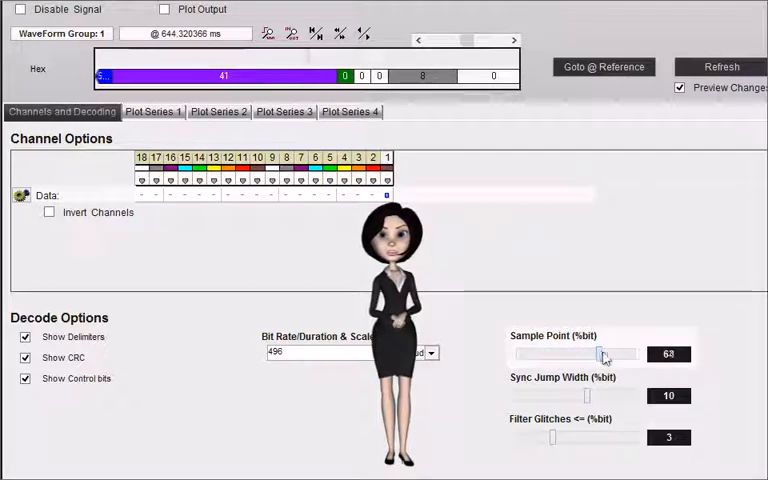
pyautogui.moveTo(602, 354); pyautogui.dragTo(592, 354)
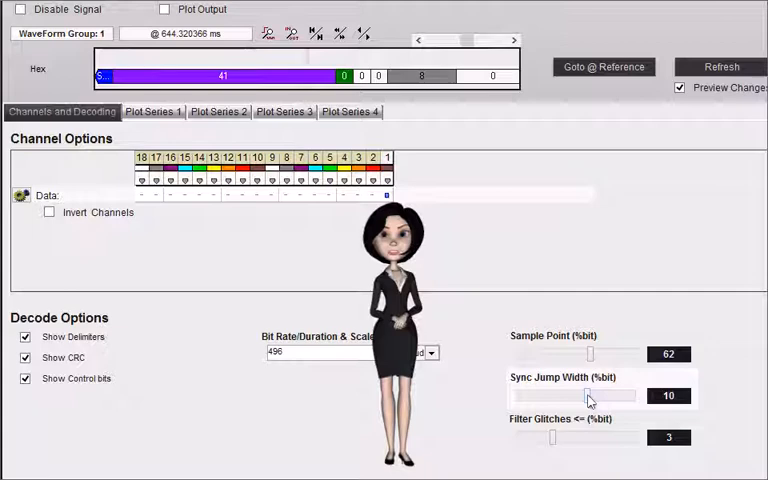
# Sweep the Sync Jump Width slider between 7% and 14% and settle it at 9%.
pyautogui.moveTo(588, 396); pyautogui.dragTo(580, 396)
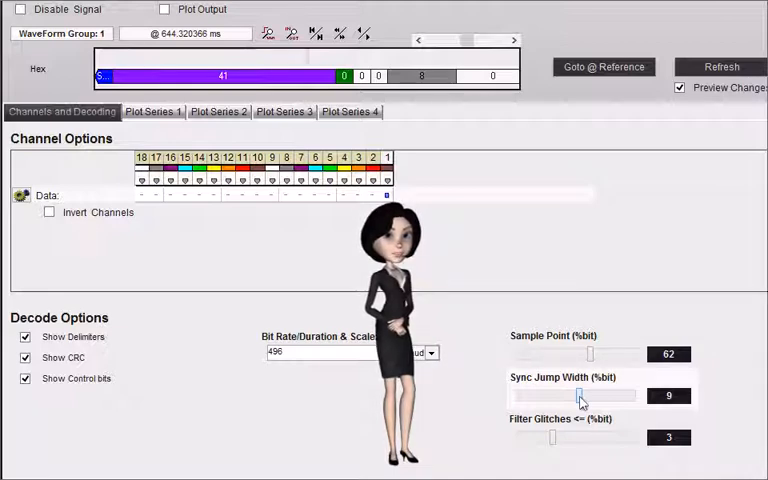
pyautogui.moveTo(578, 394); pyautogui.dragTo(570, 394)
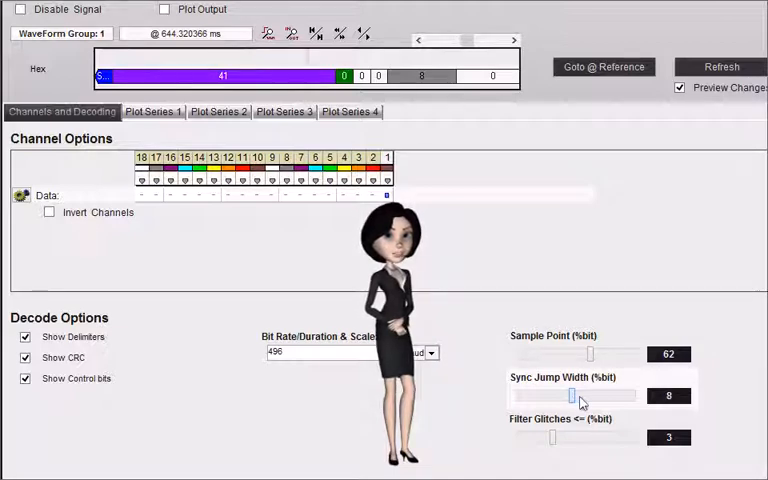
pyautogui.moveTo(584, 396); pyautogui.dragTo(568, 396)
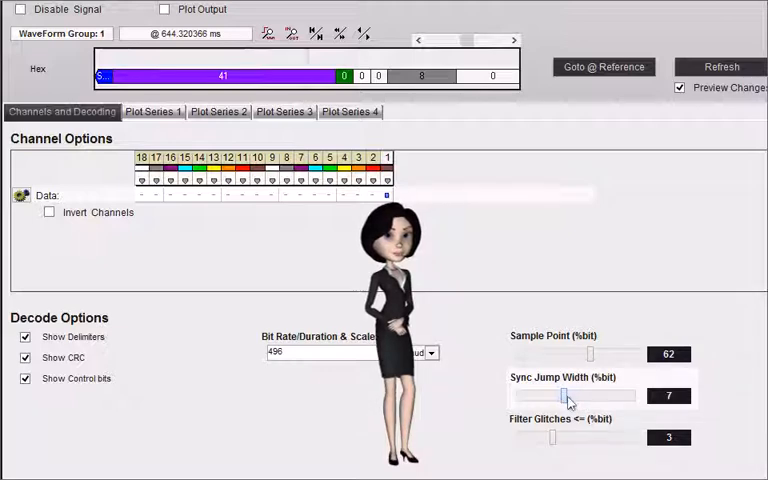
pyautogui.moveTo(568, 396); pyautogui.dragTo(590, 396)
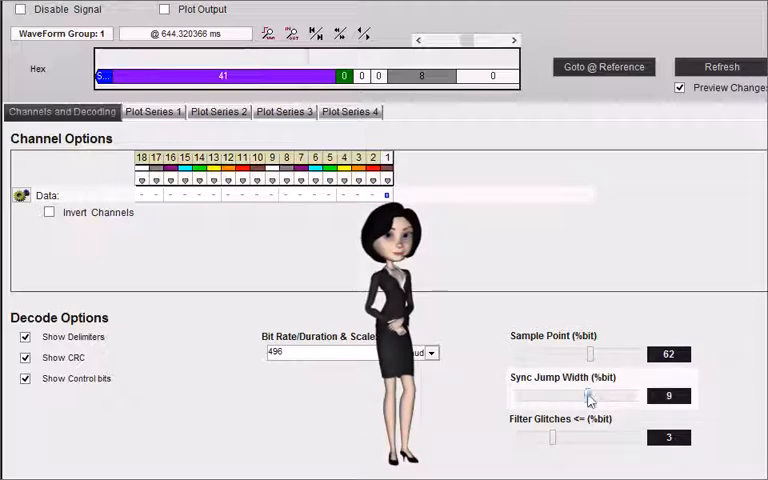
pyautogui.moveTo(590, 396); pyautogui.dragTo(608, 396)
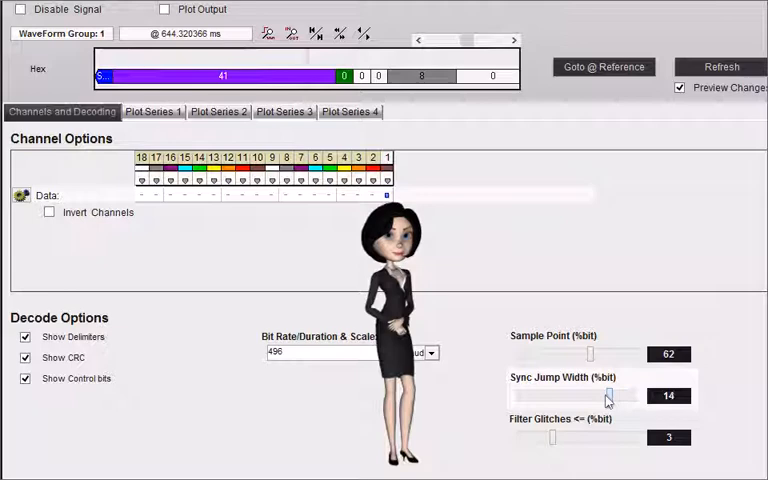
pyautogui.moveTo(608, 396); pyautogui.dragTo(582, 396)
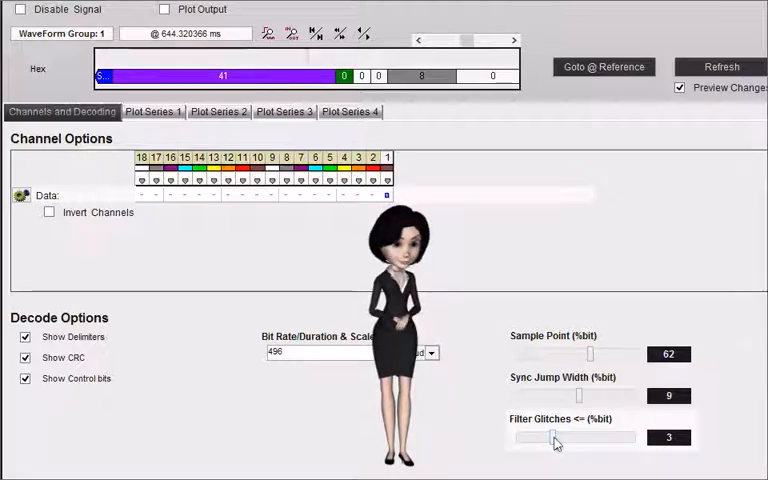
# Push the Filter Glitches slider up to 10 and bring it back down to 4.
pyautogui.moveTo(556, 438); pyautogui.dragTo(544, 438)
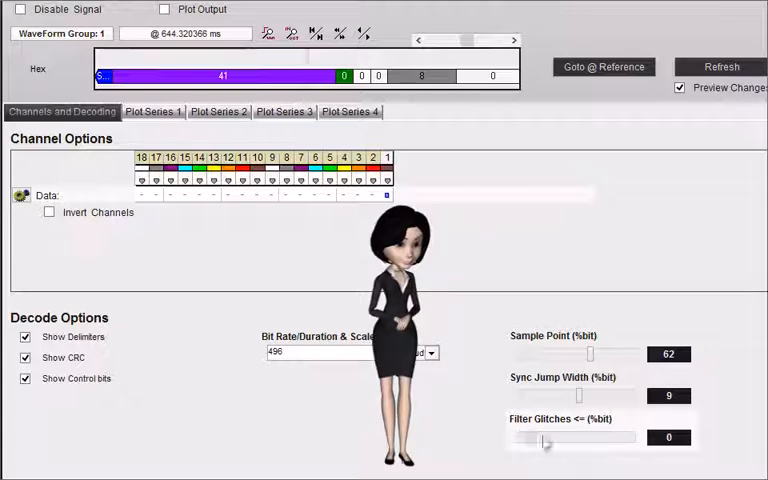
pyautogui.moveTo(544, 438); pyautogui.dragTo(630, 438)
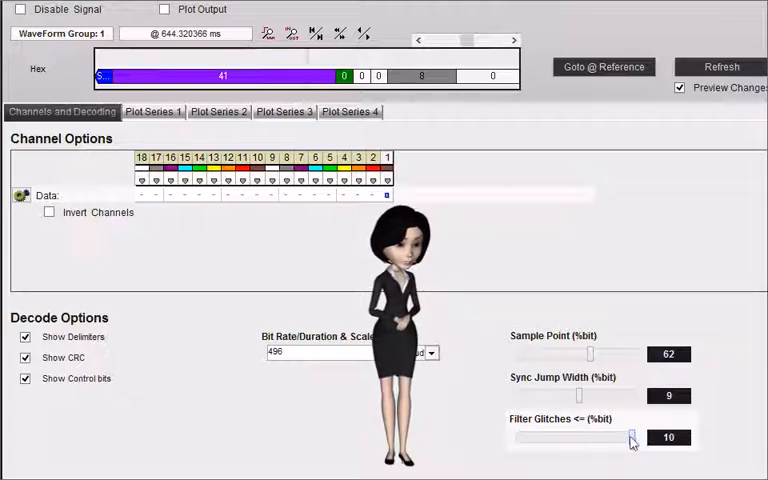
pyautogui.moveTo(630, 436); pyautogui.dragTo(562, 436)
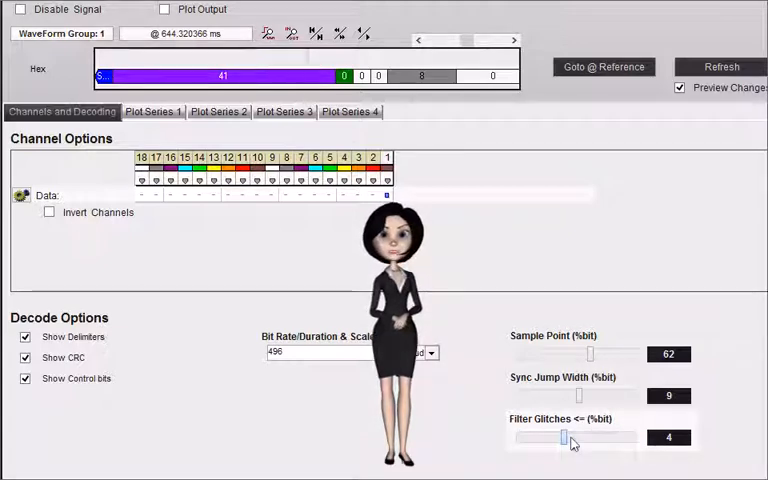